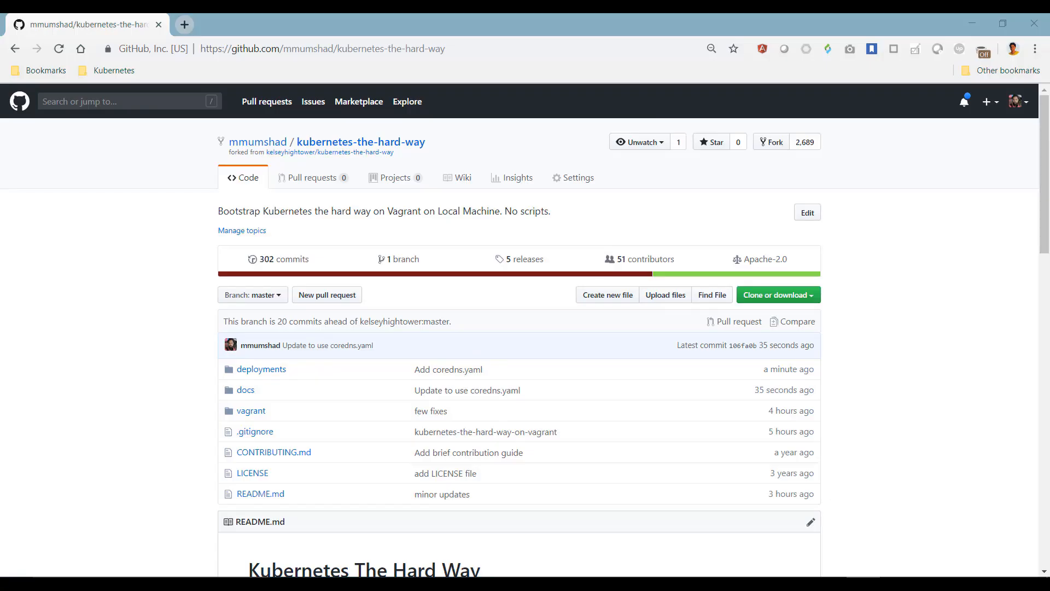
# - Reach the Labs list in the README and open the DNS Cluster Add-on lab
pyautogui.scroll(-3)
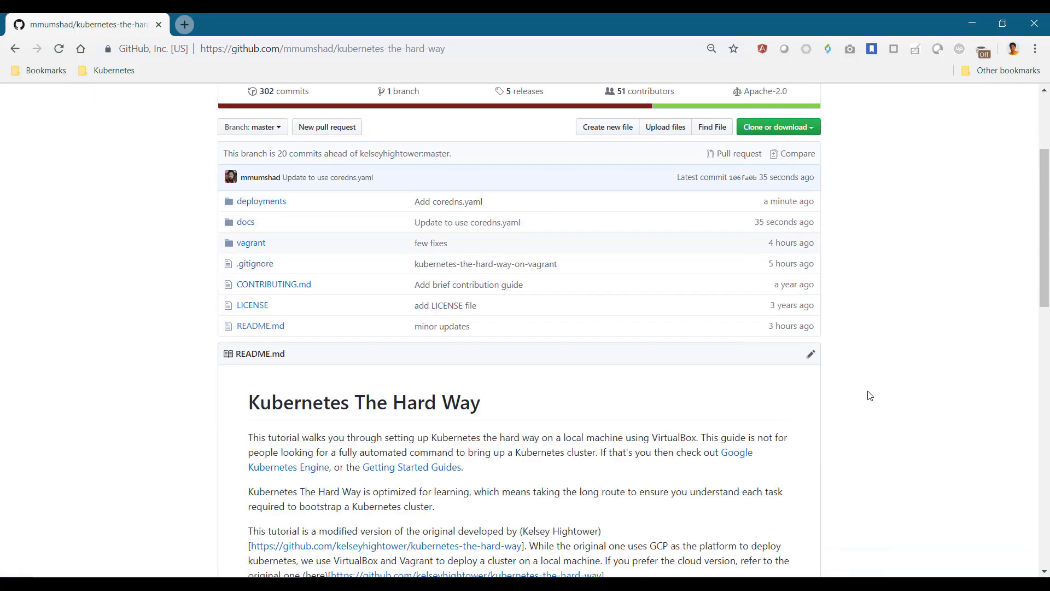
pyautogui.scroll(-3)
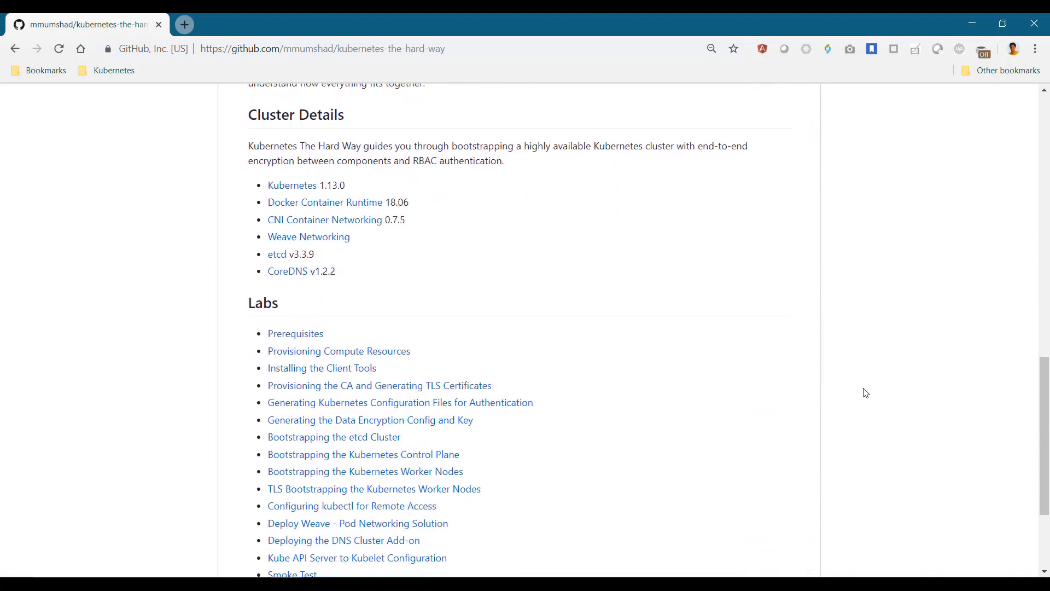
pyautogui.scroll(-3)
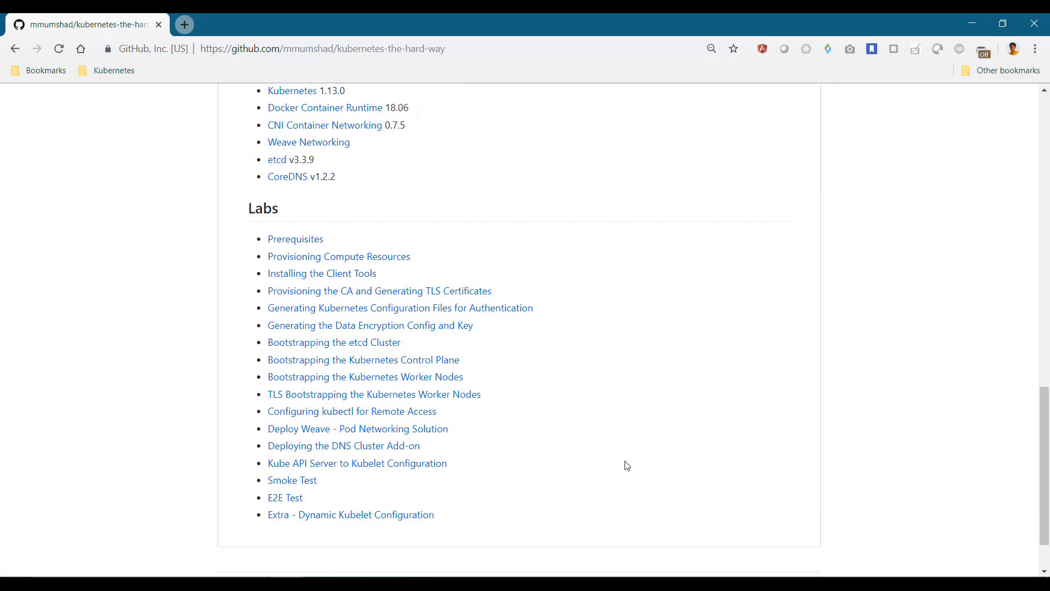
pyautogui.moveTo(343, 446)
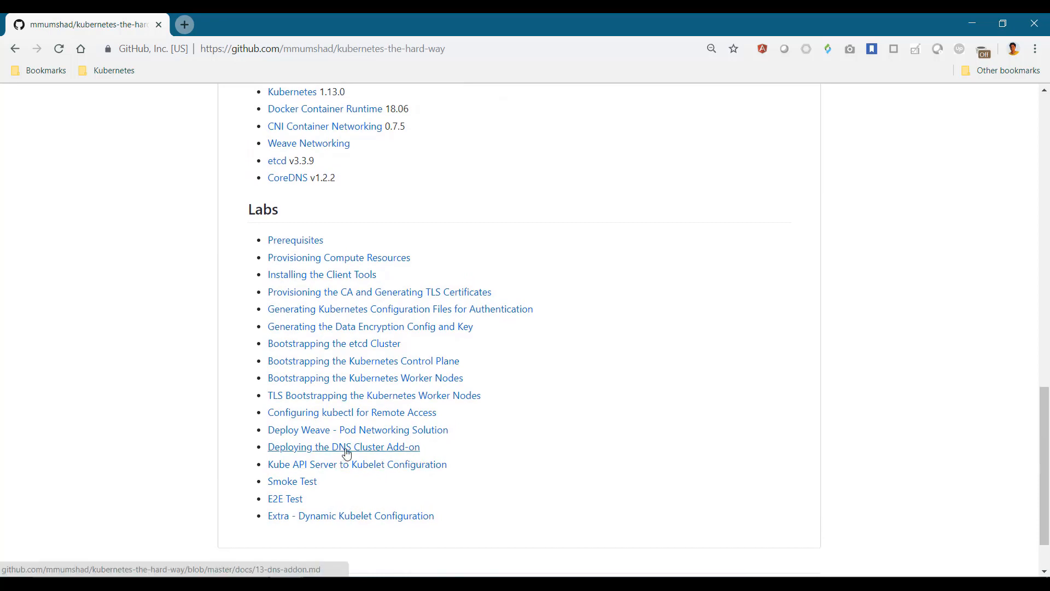
pyautogui.click(344, 446)
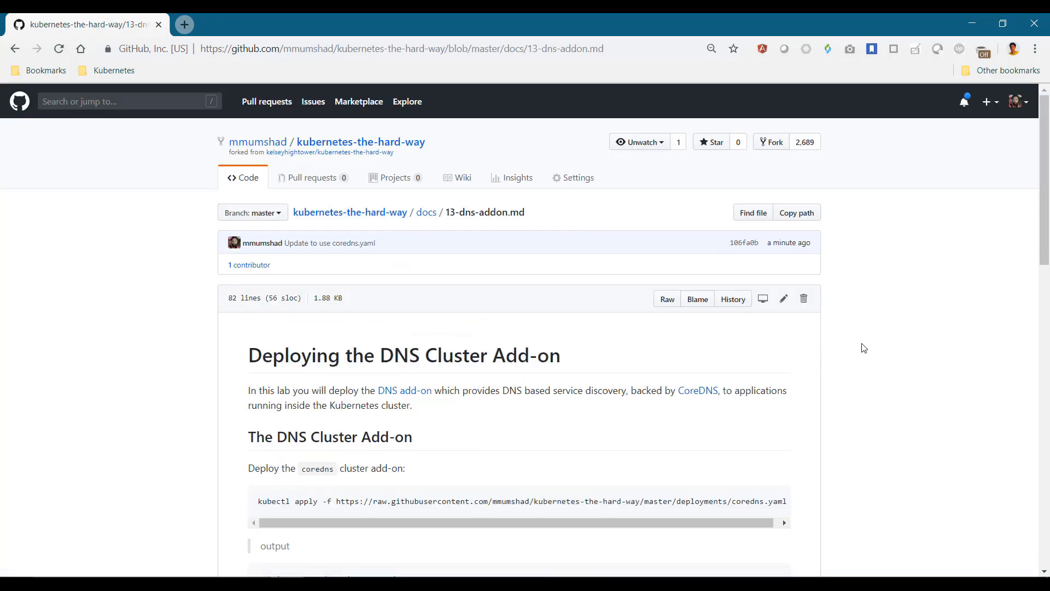
pyautogui.scroll(-3)
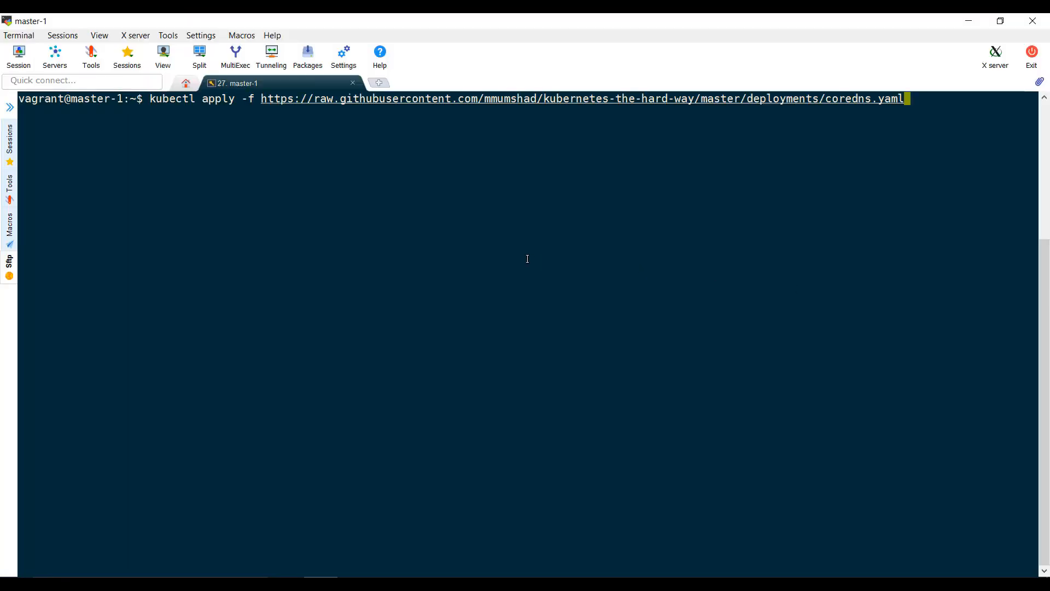
# - Run kubectl apply -f coredns.yaml on master-1, then list the kube-system pods
pyautogui.press('Return')
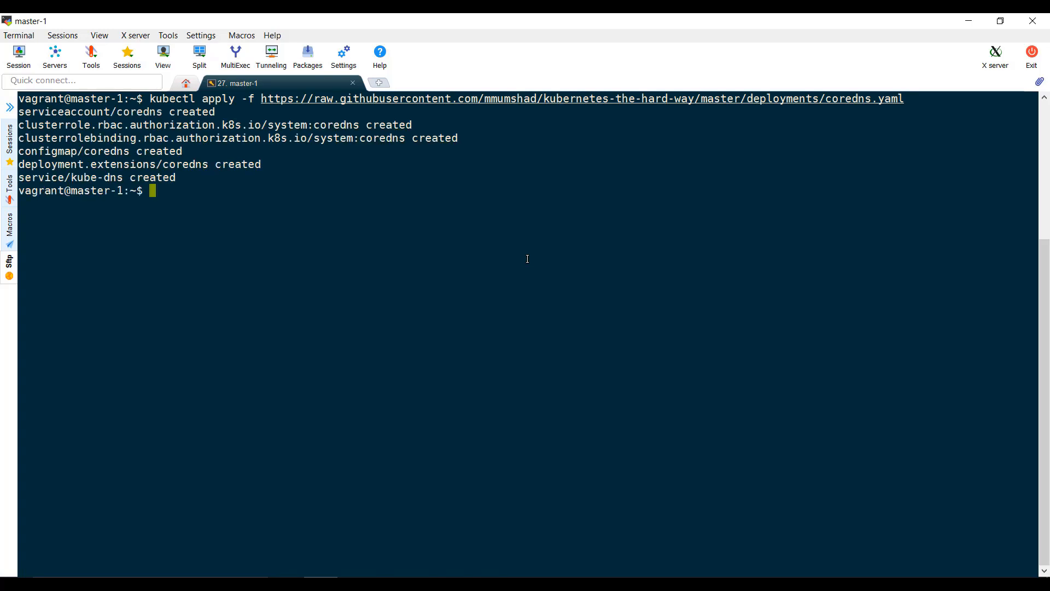
pyautogui.write('kubect')
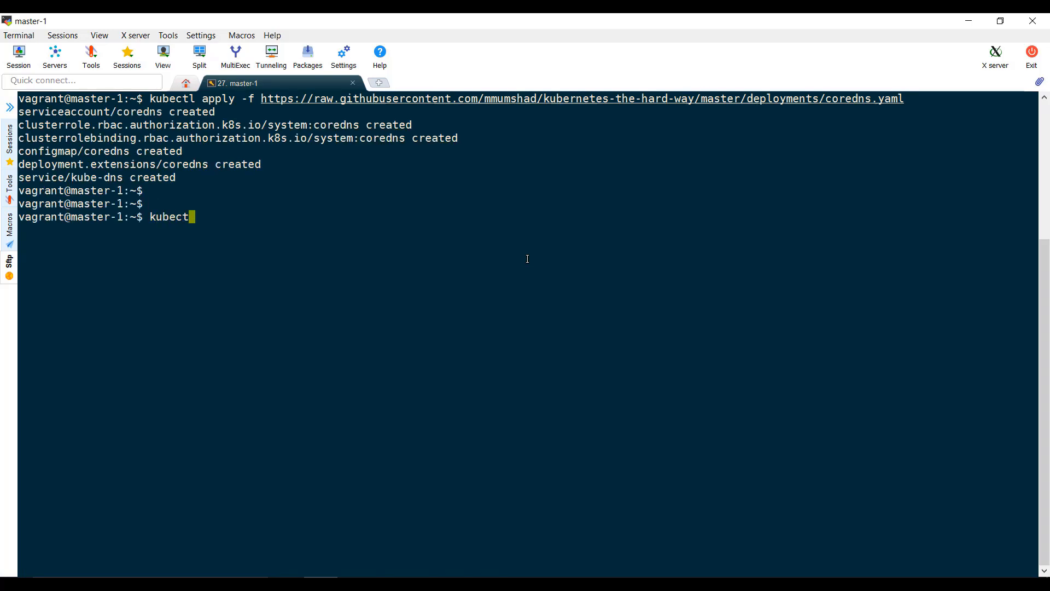
pyautogui.write('get pods -n k')
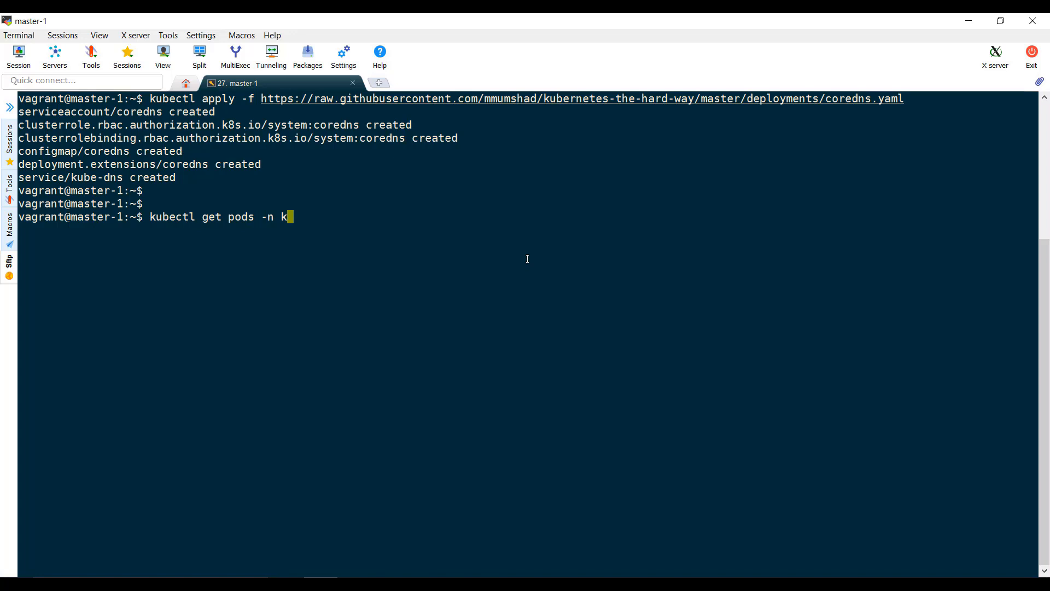
pyautogui.press('Return')
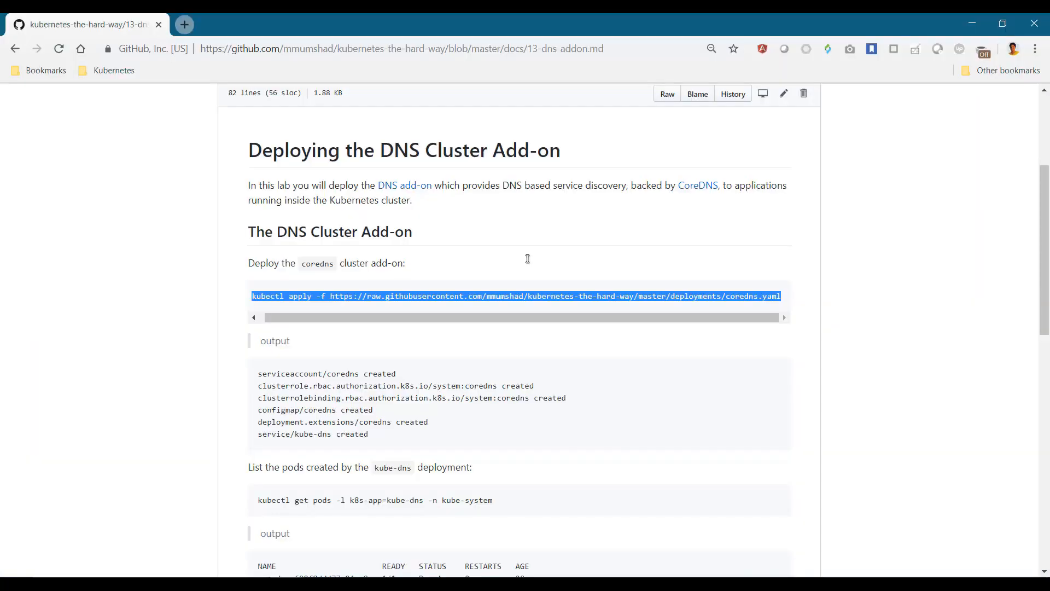
# - Scroll the lab page down to the Verification section with the busybox run command
pyautogui.scroll(-3)
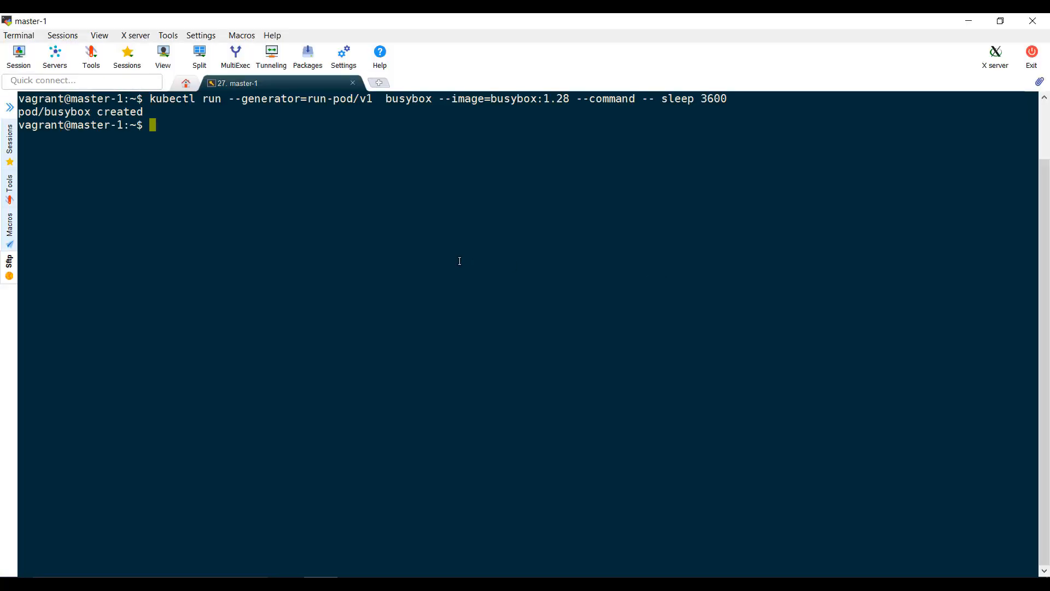
# - Launch the busybox pod, watch kubectl get pods, and select the lab's nslookup command
pyautogui.write('kubectl get pods')
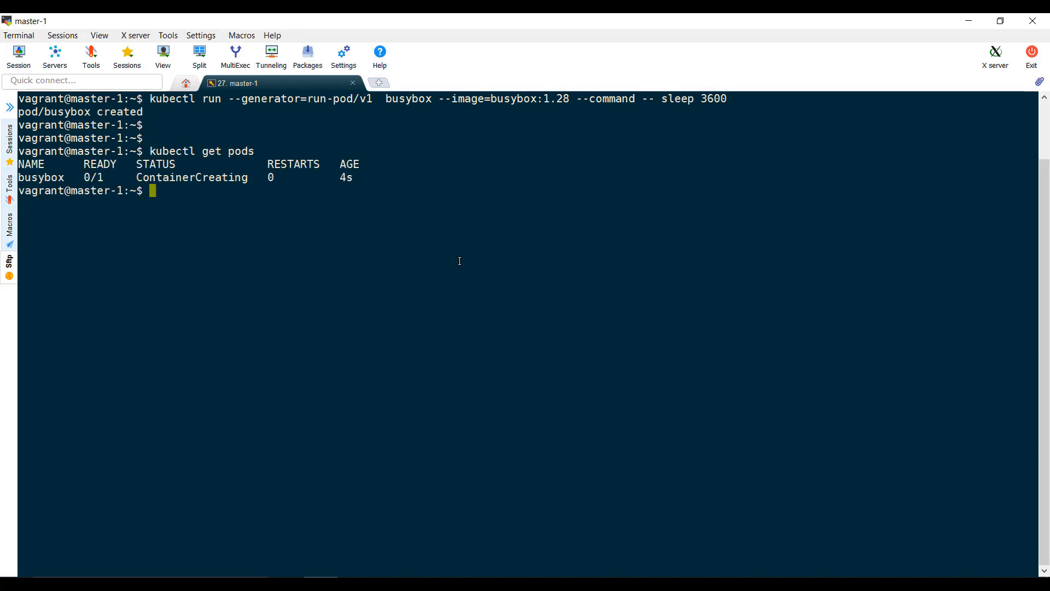
pyautogui.write('kubectl get pods --wa')
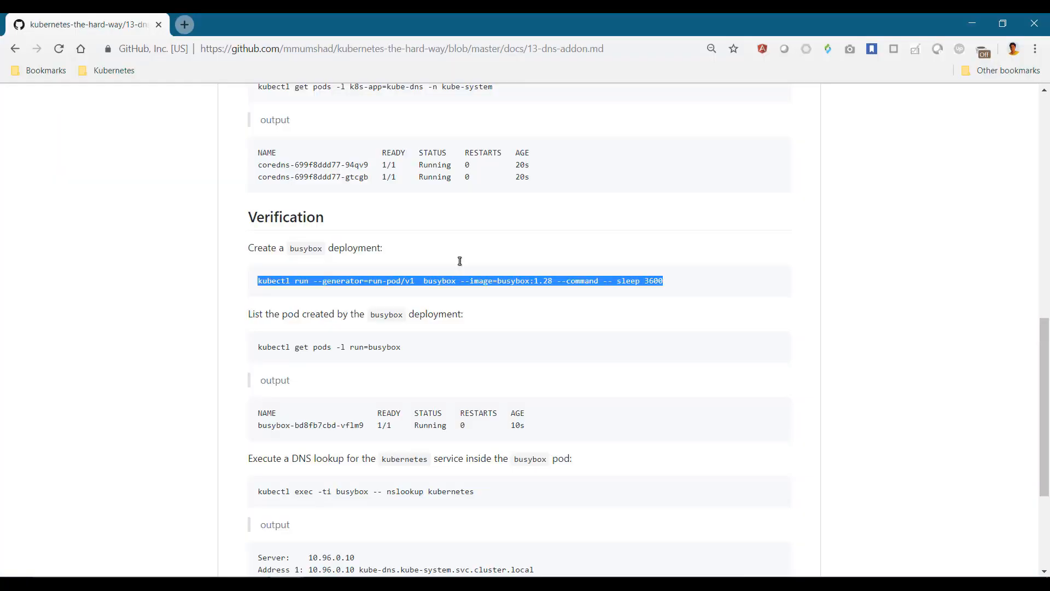
pyautogui.scroll(-3)
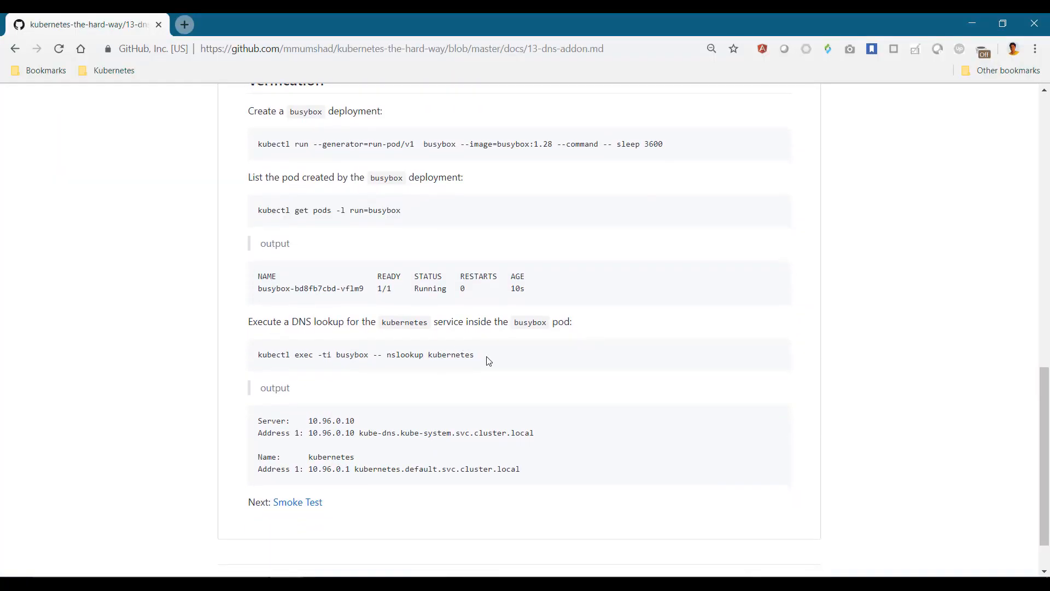
pyautogui.tripleClick(365, 355)
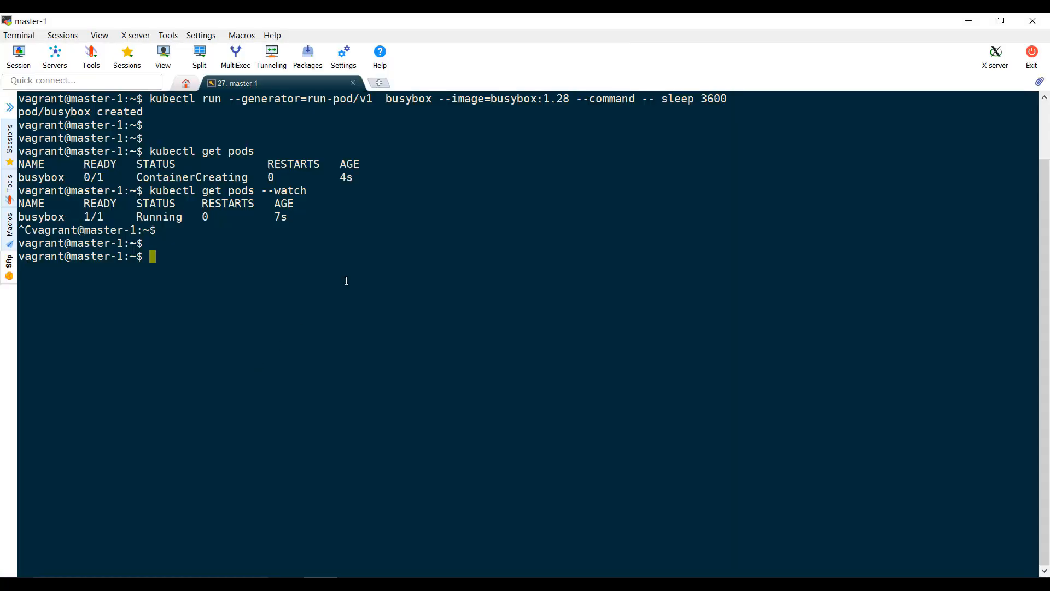
# - Run nslookup kubernetes inside busybox, resolving via 10.96.0.10 to 10.96.0.1
pyautogui.press('Return')
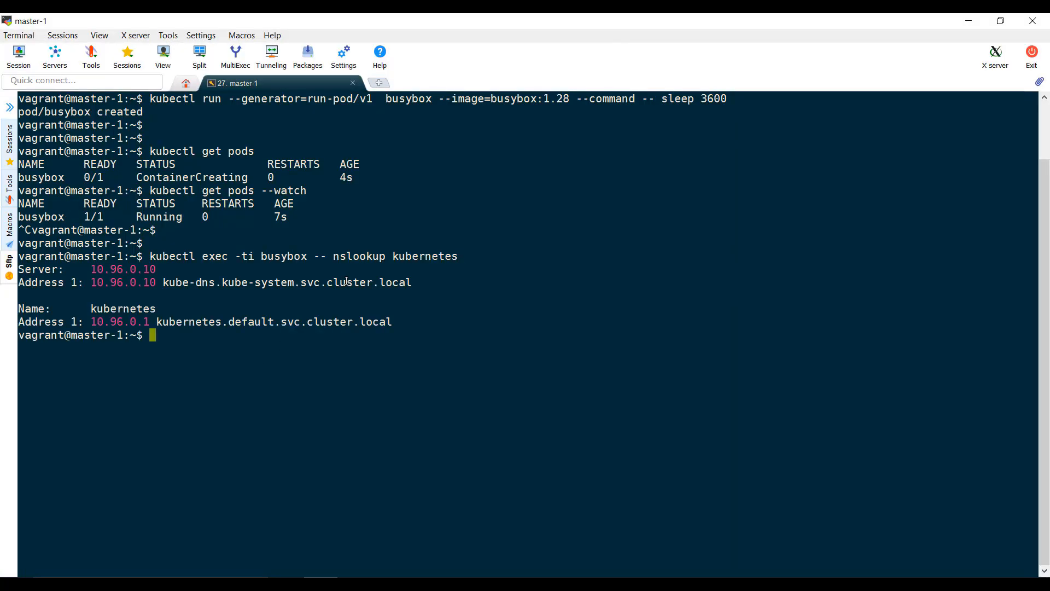
pyautogui.press('Return')
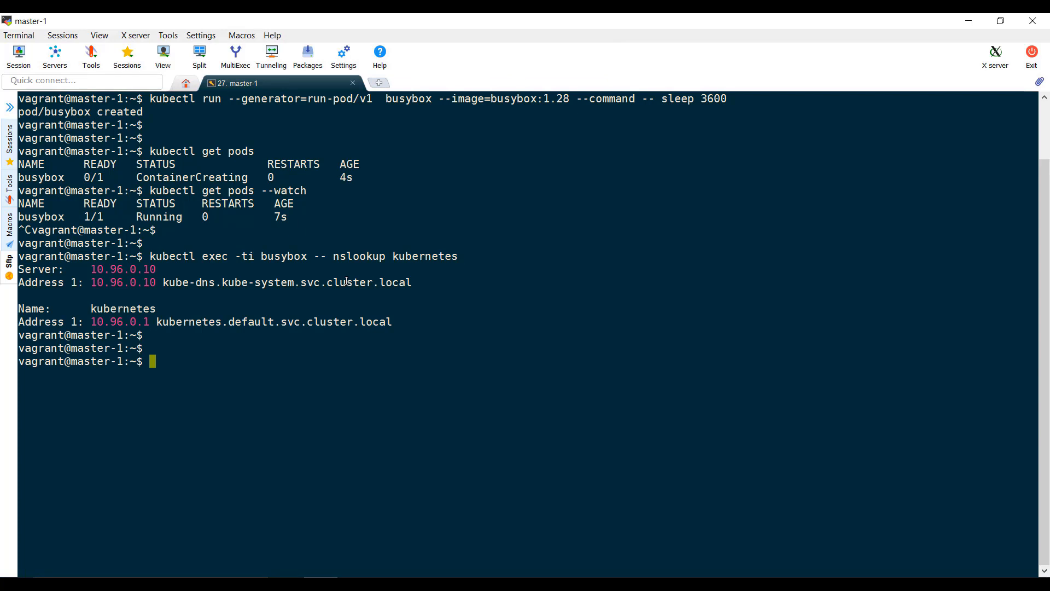